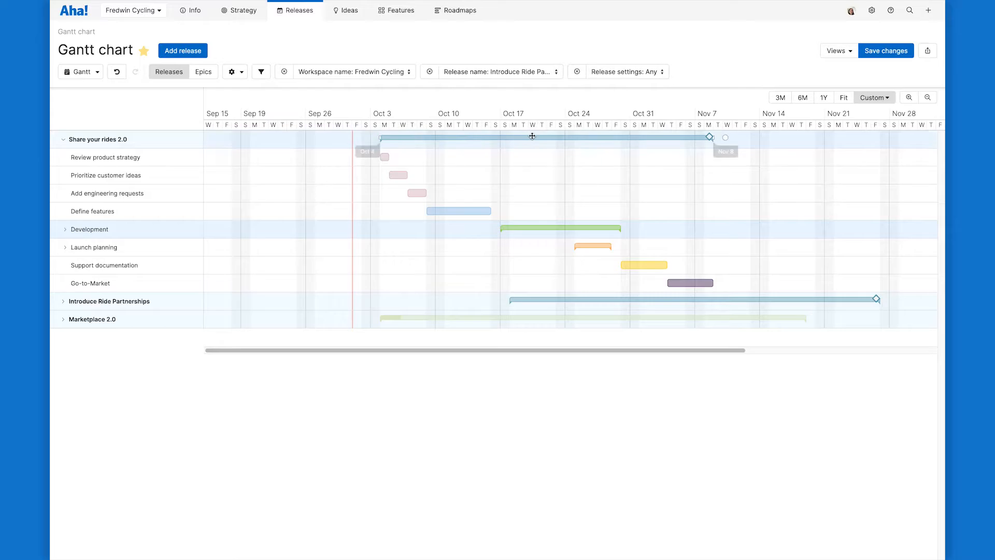
pyautogui.moveTo(529, 137)
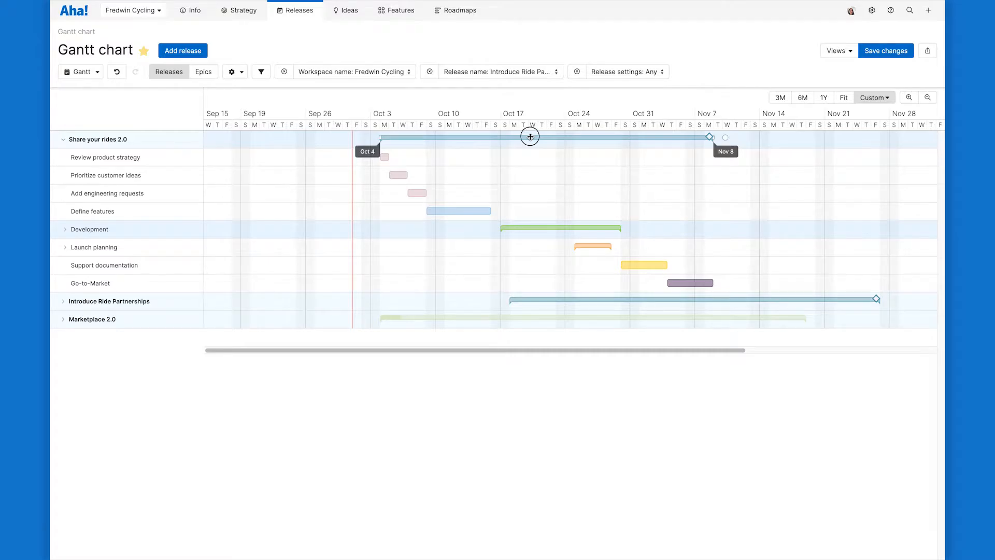
# - Review the release end date, then insert a Partner Training milestone below Development
pyautogui.click(530, 137)
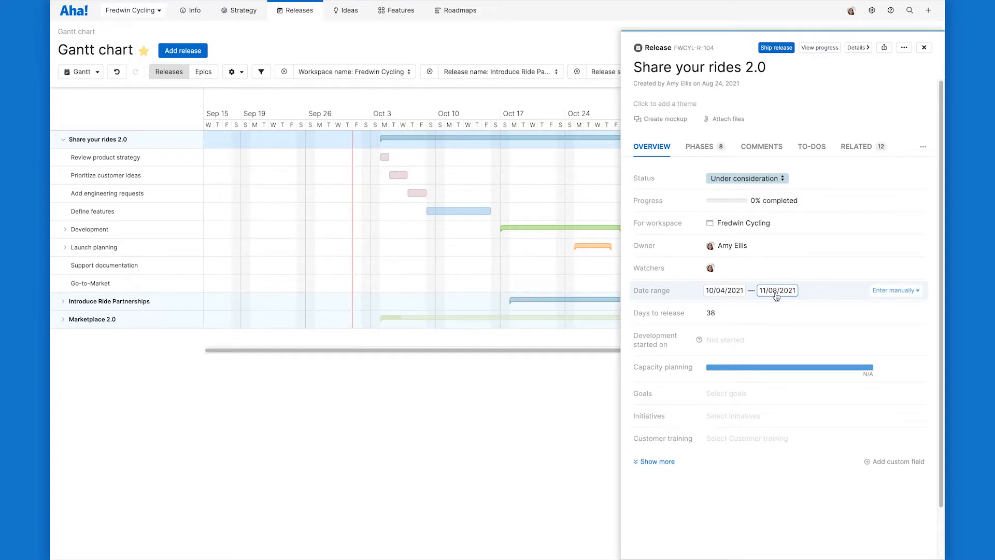
pyautogui.click(923, 46)
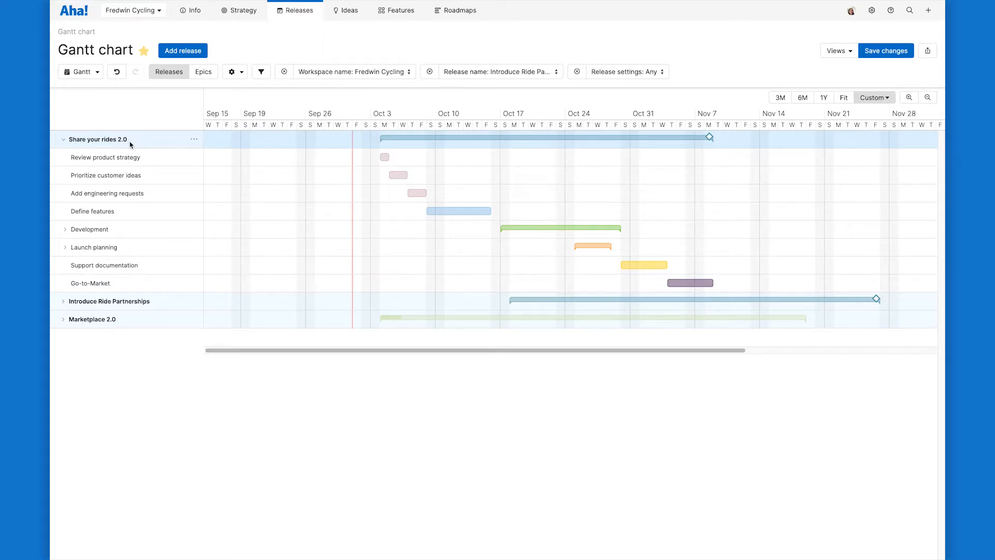
pyautogui.moveTo(129, 249)
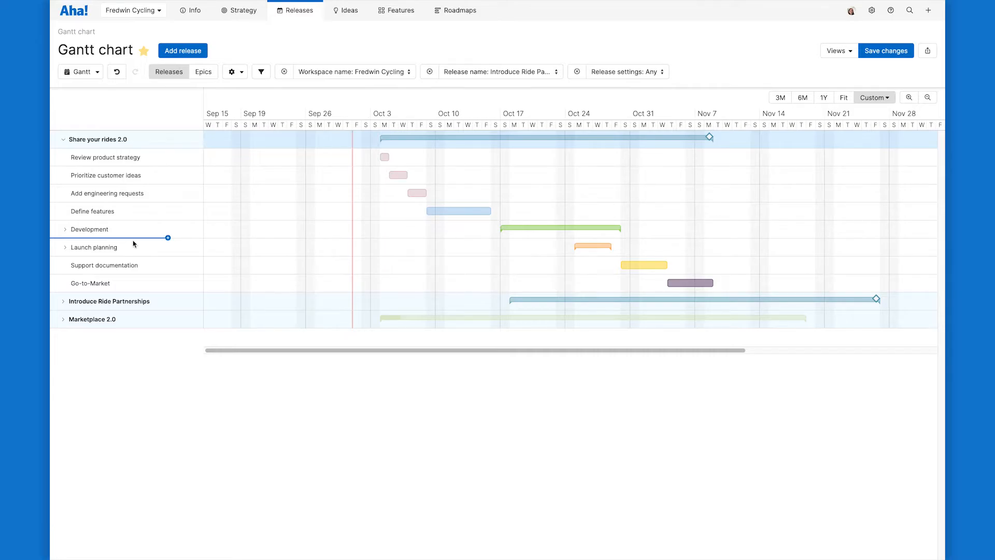
pyautogui.moveTo(171, 240)
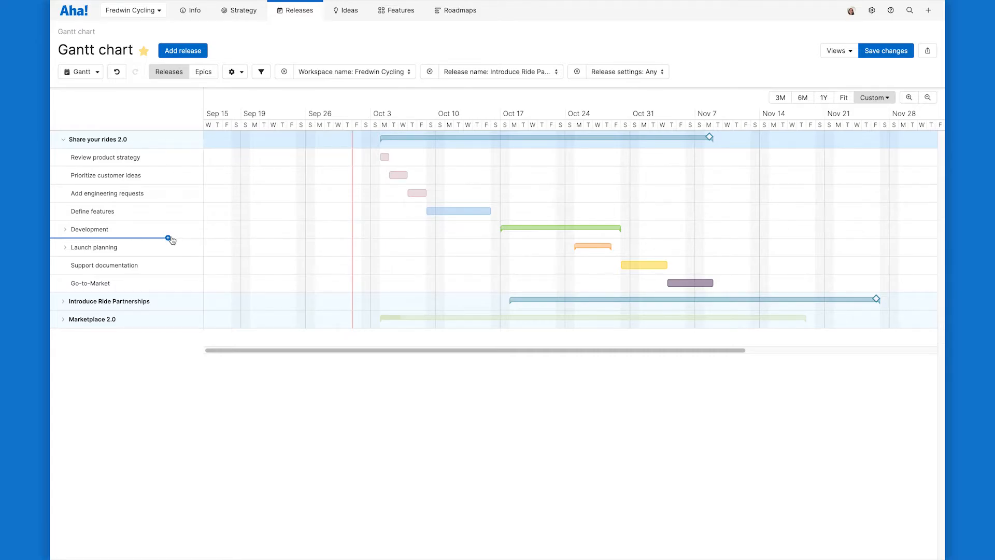
pyautogui.click(169, 238)
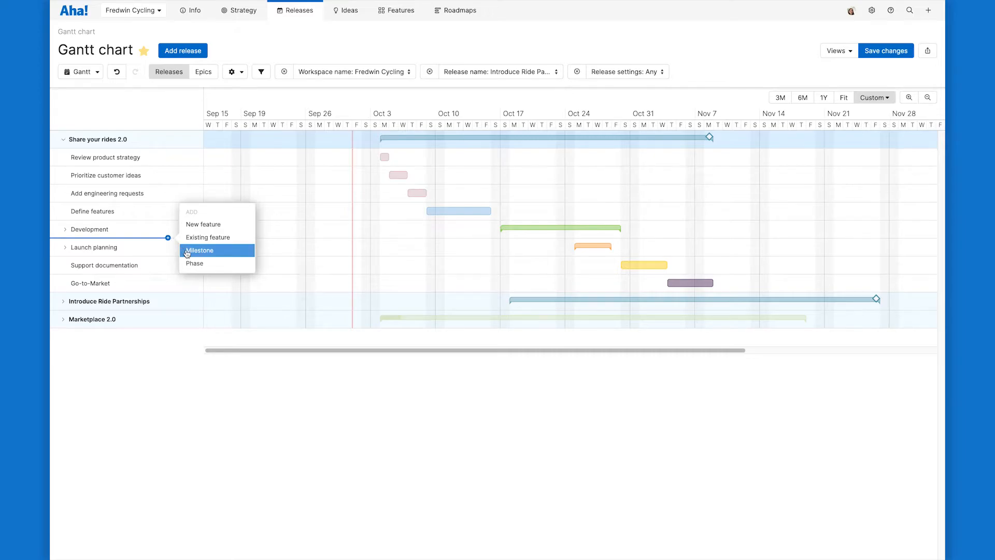
pyautogui.click(199, 250)
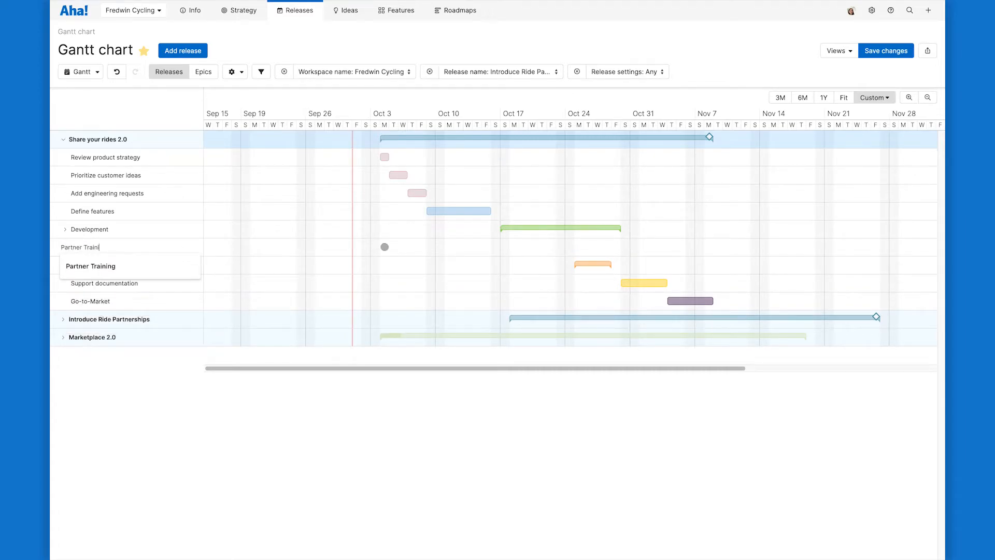
pyautogui.click(91, 267)
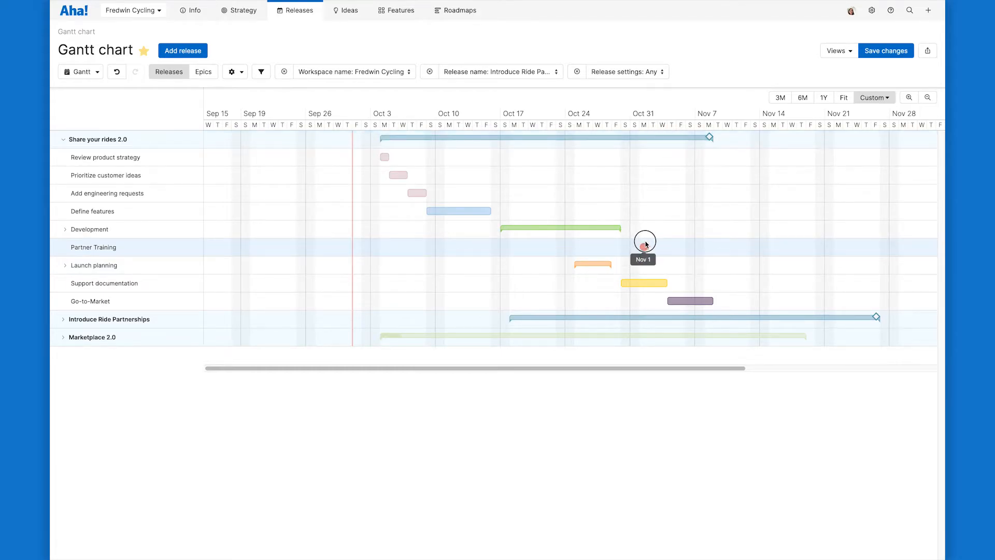
pyautogui.moveTo(646, 246)
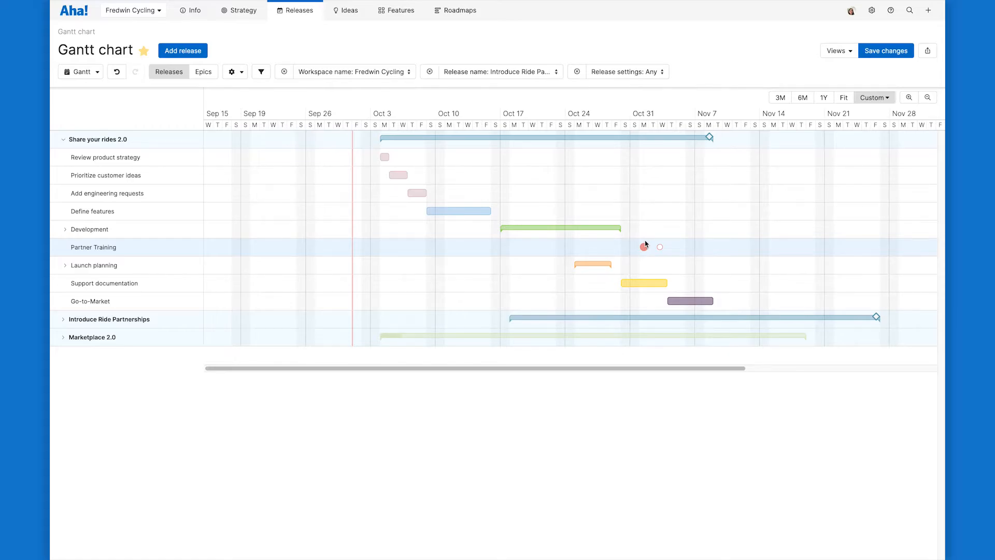
pyautogui.moveTo(623, 244)
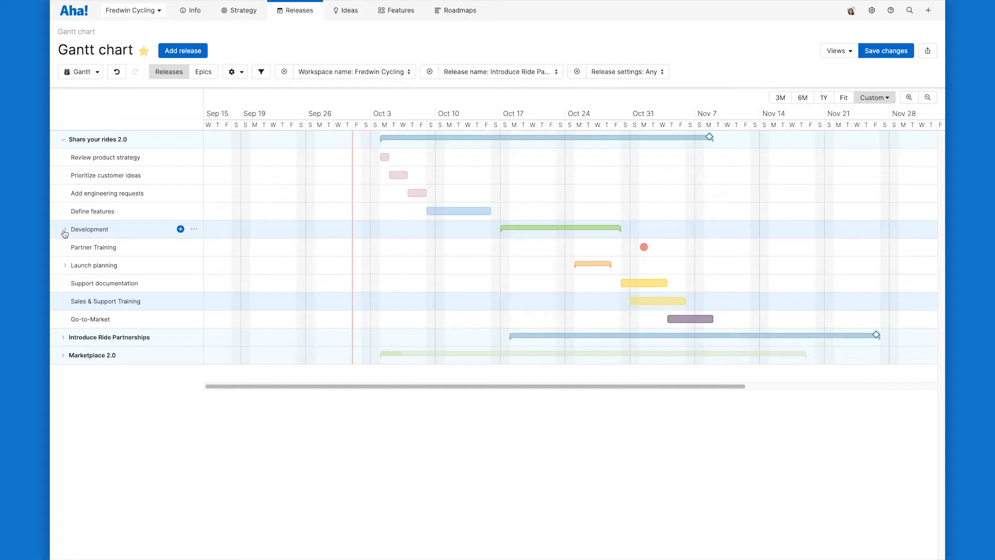
# - Create the 'Find my friends while riding' feature under Development, scheduled Oct 24–Oct 29
pyautogui.click(64, 231)
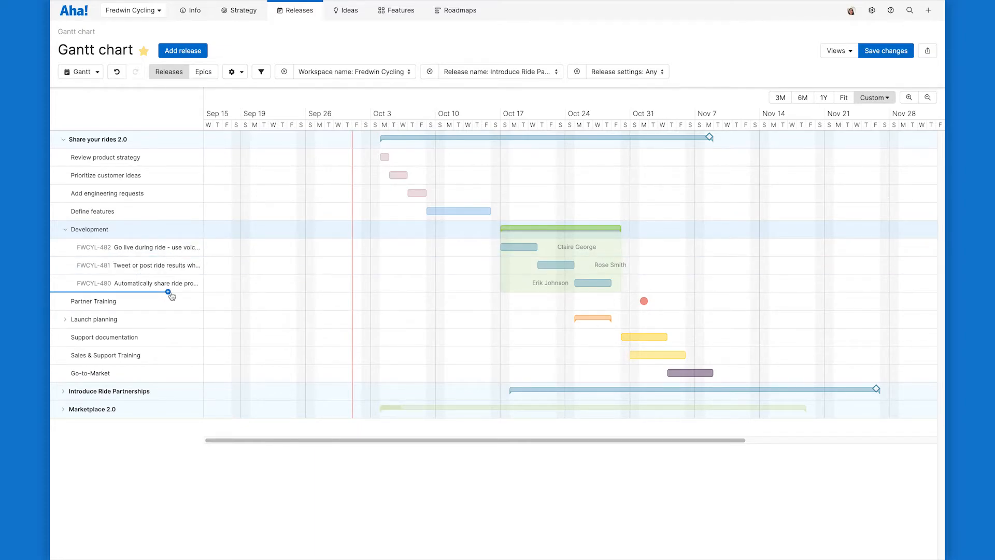
pyautogui.click(169, 294)
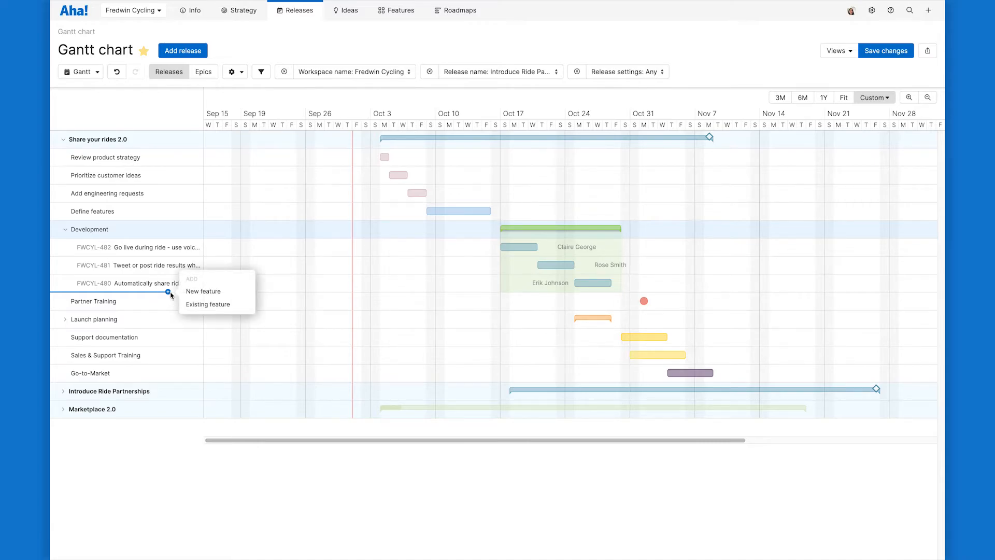
pyautogui.moveTo(204, 290)
pyautogui.write('Find')
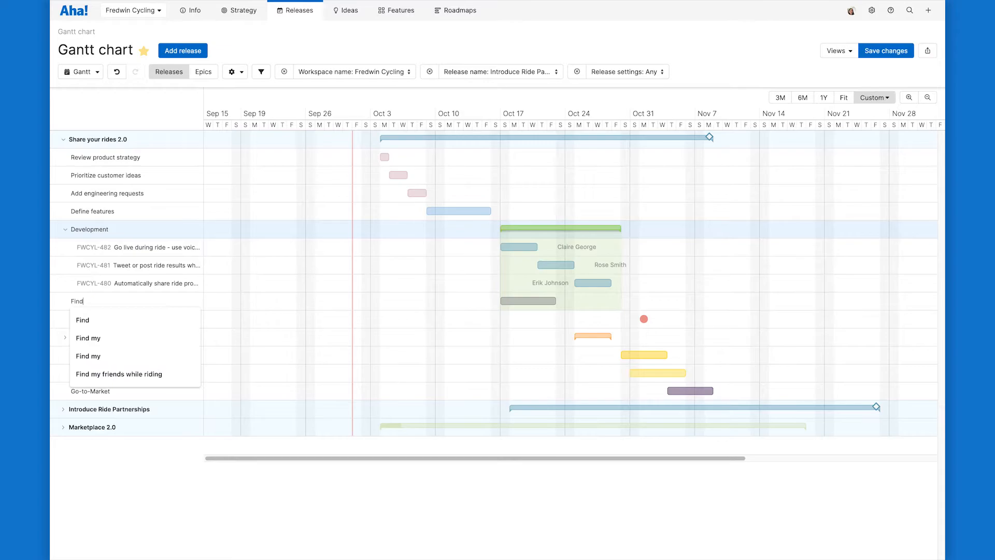
pyautogui.write('my friends while riding')
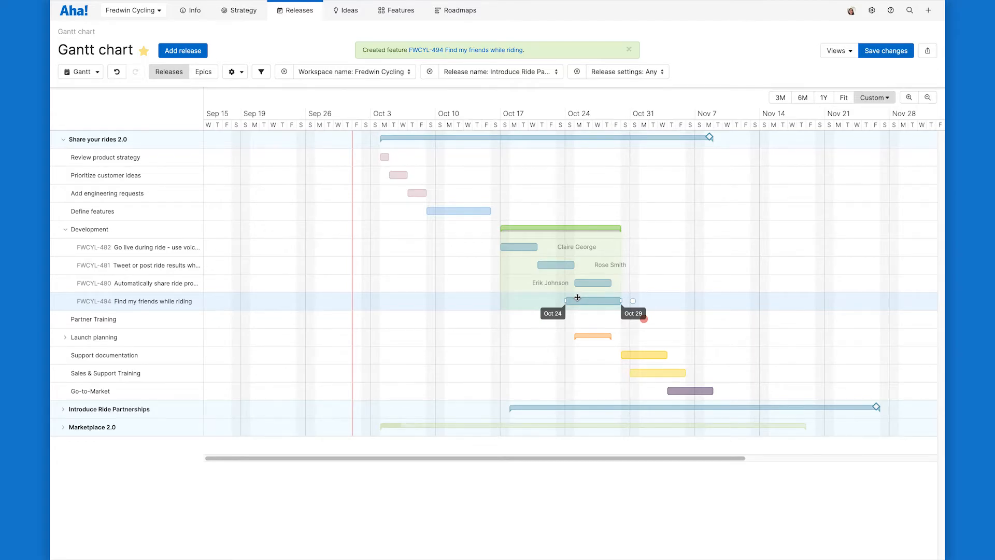
pyautogui.click(628, 50)
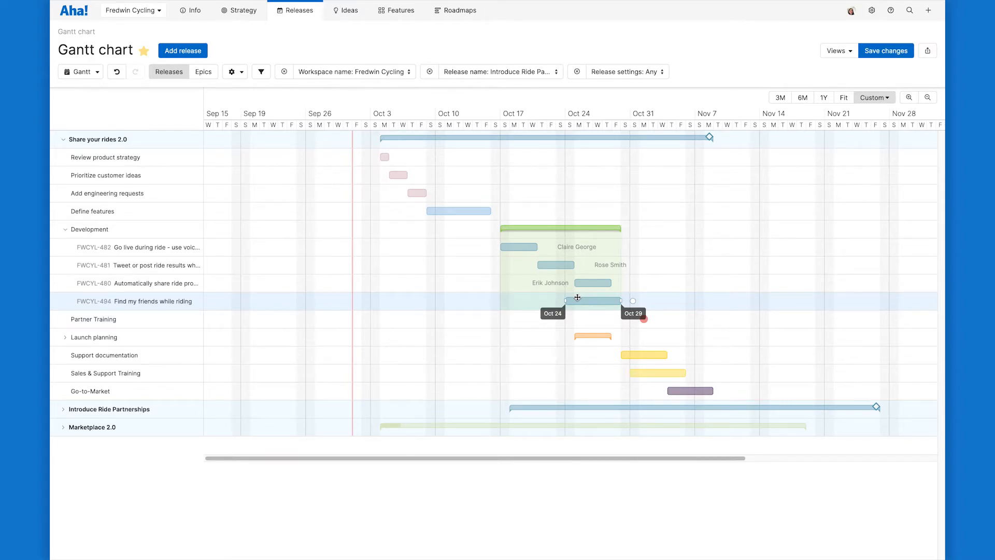
pyautogui.moveTo(578, 298)
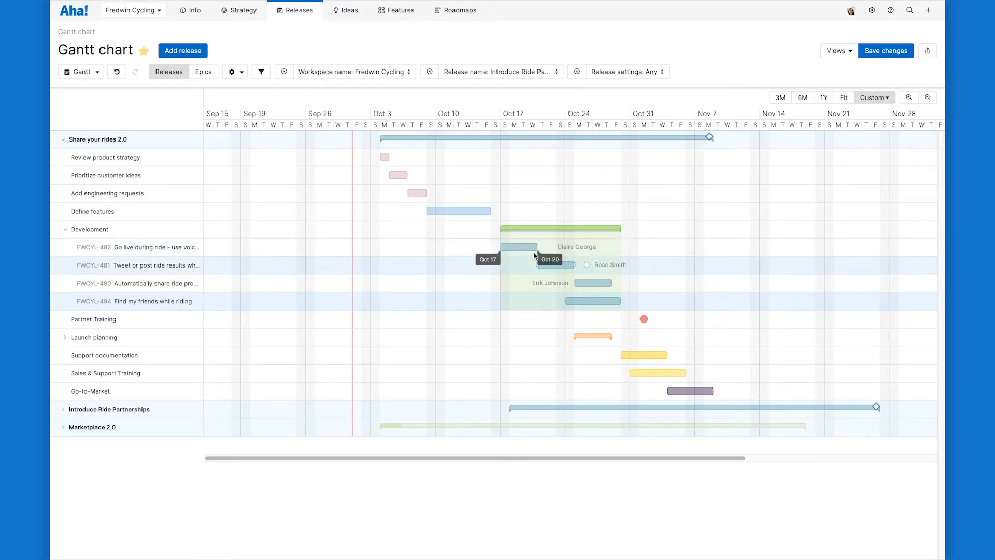
pyautogui.moveTo(551, 248)
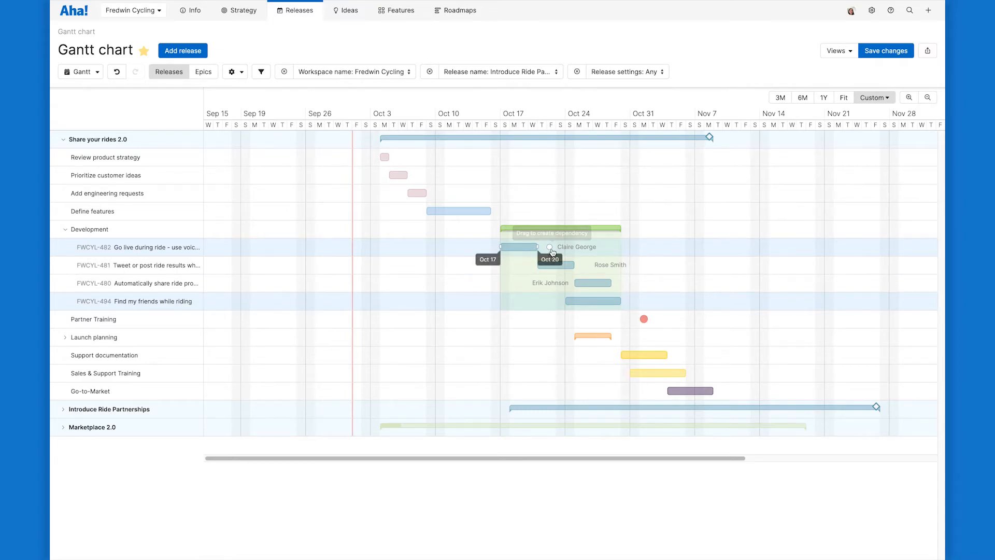
pyautogui.moveTo(550, 250)
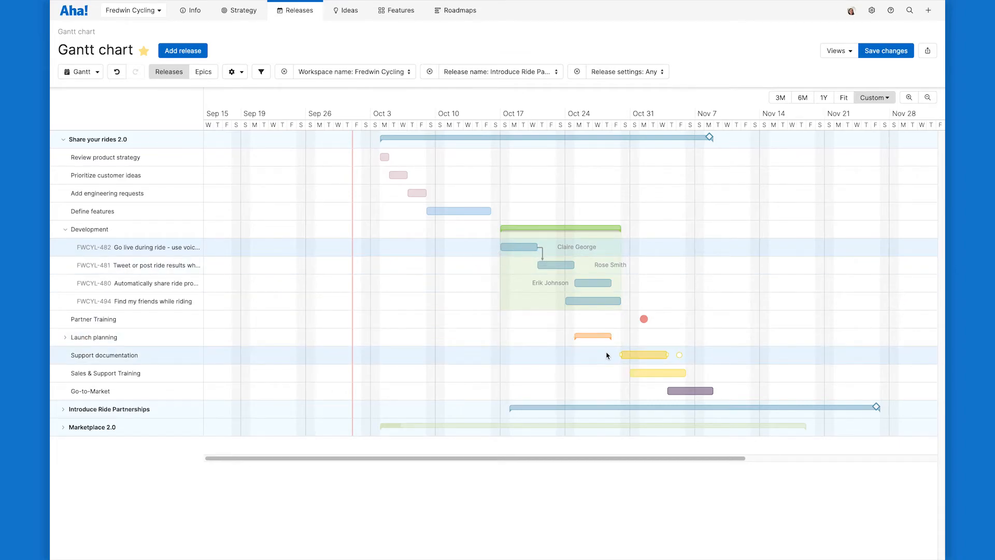
pyautogui.moveTo(640, 355)
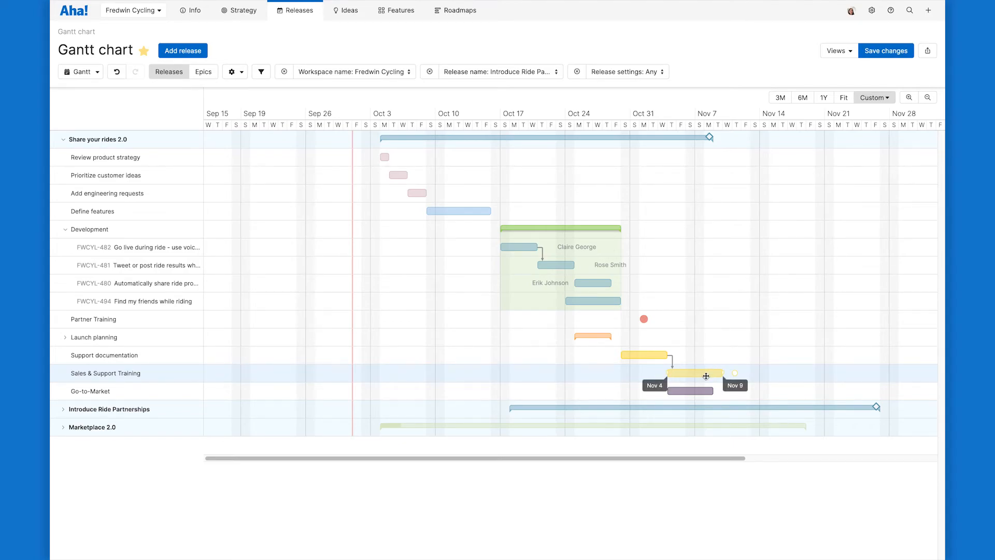
pyautogui.moveTo(735, 377)
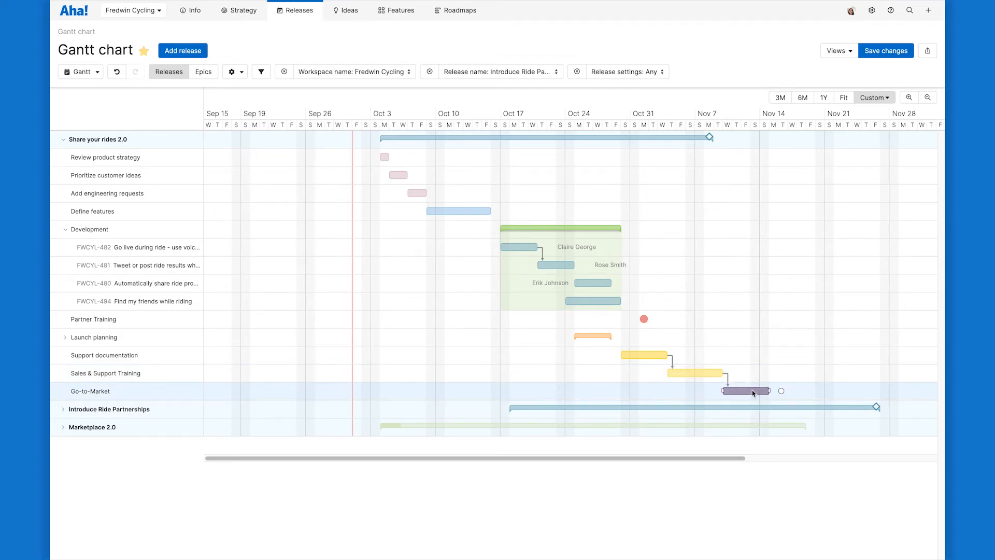
pyautogui.moveTo(753, 390)
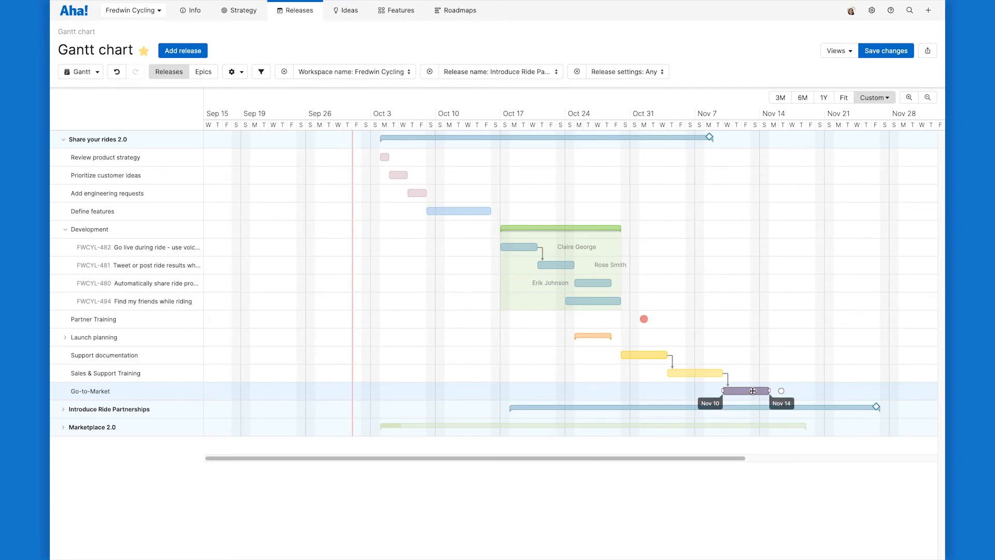
pyautogui.moveTo(752, 392)
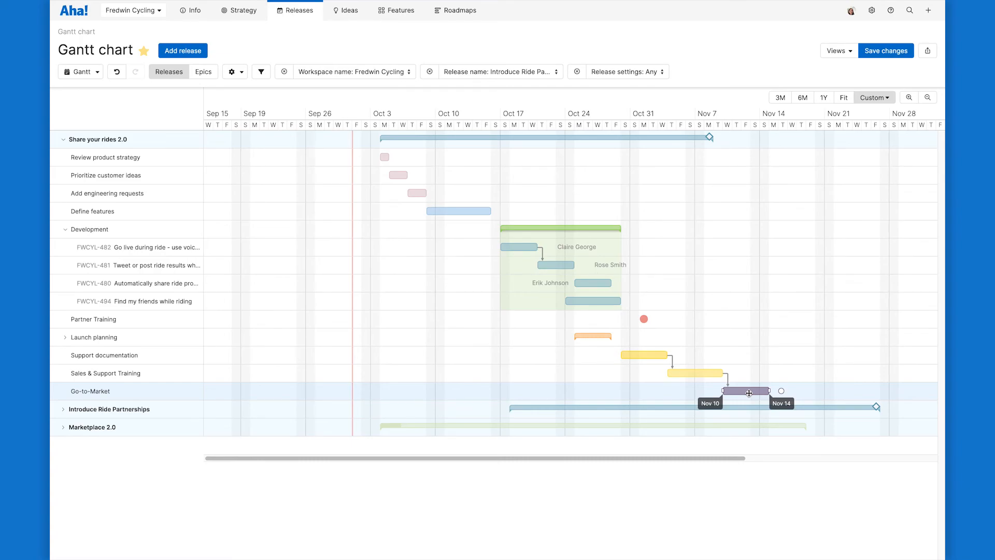
pyautogui.moveTo(406, 211)
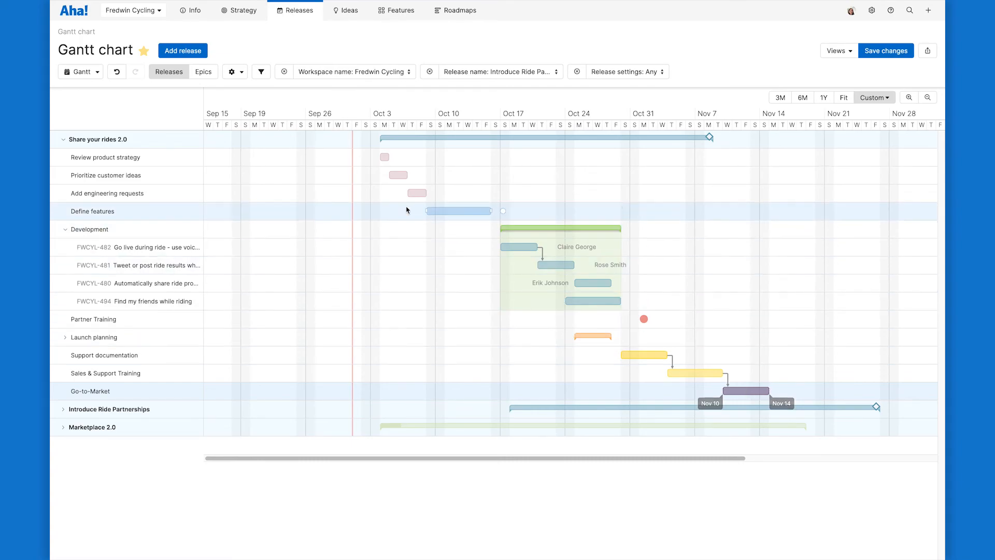
# - Bring up the actions menu for the Share your rides 2.0 release row
pyautogui.click(196, 139)
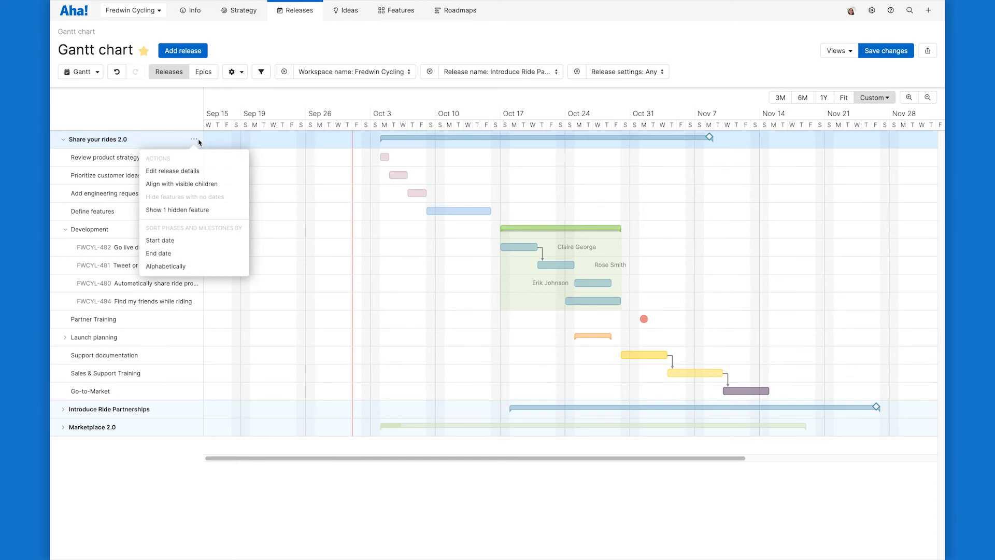
pyautogui.moveTo(182, 183)
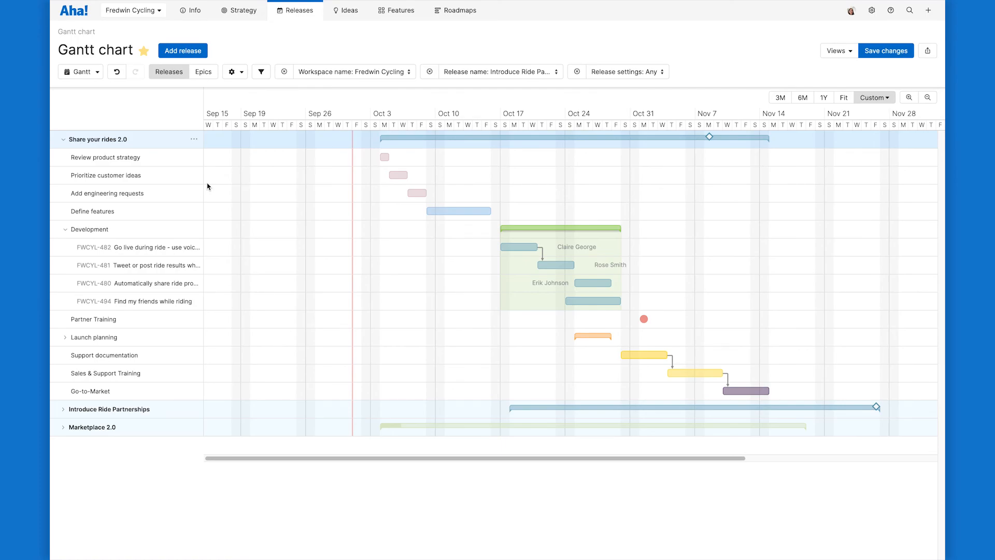
pyautogui.moveTo(785, 71)
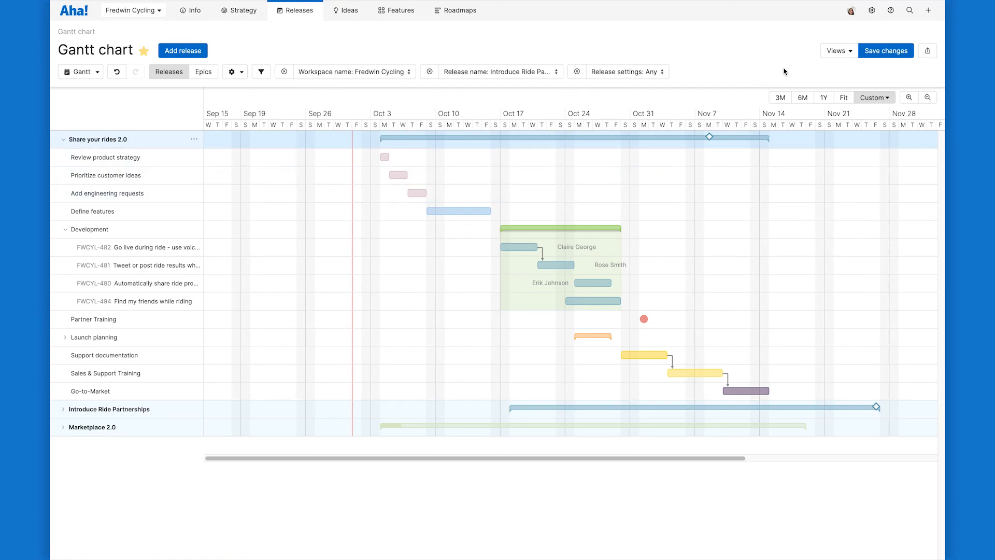
# - Request help from a product expert via the help menu's Get help from an expert
pyautogui.click(891, 10)
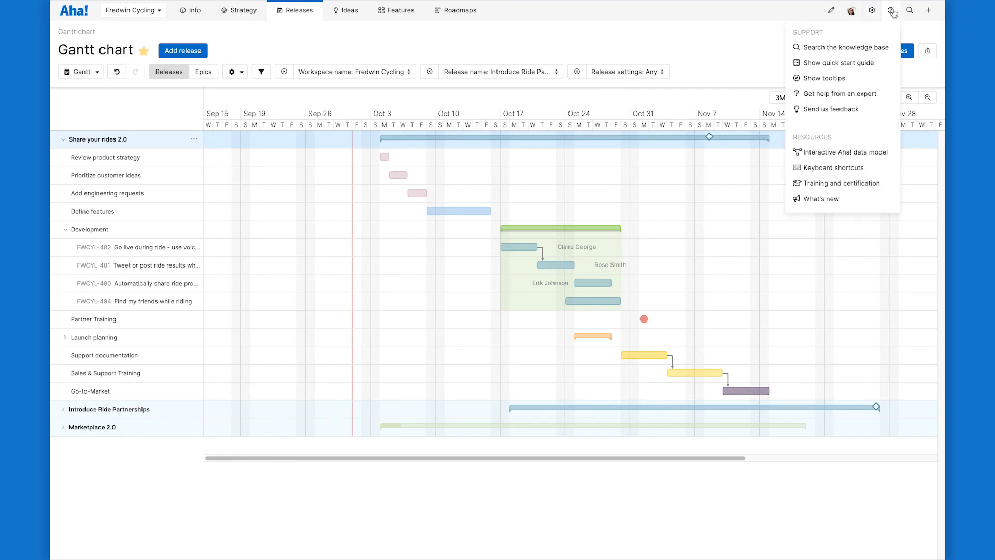
pyautogui.click(841, 94)
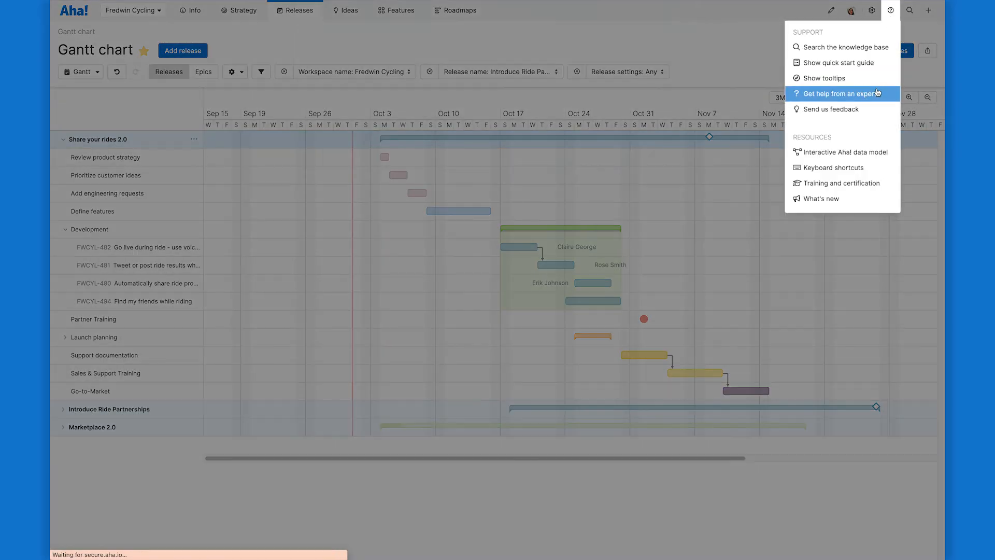
pyautogui.click(841, 95)
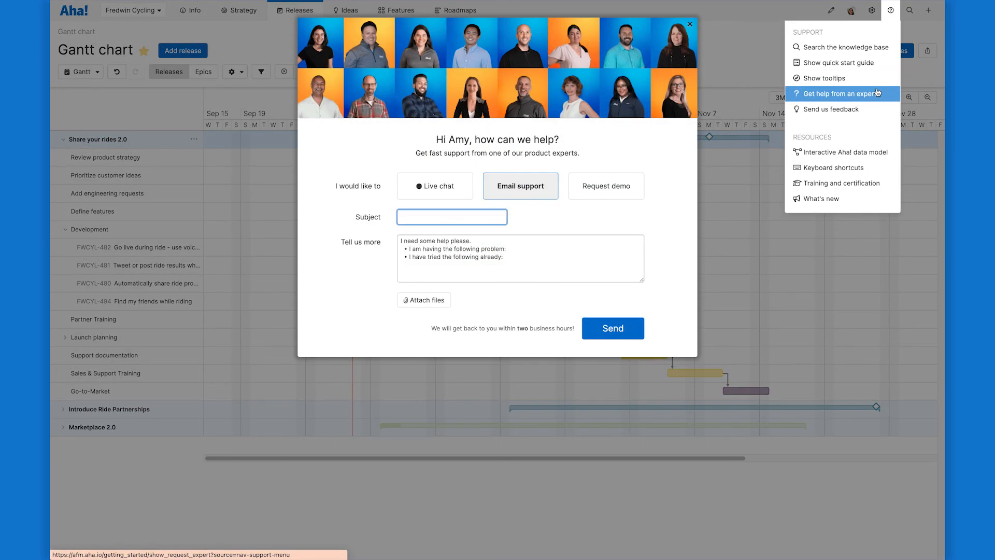